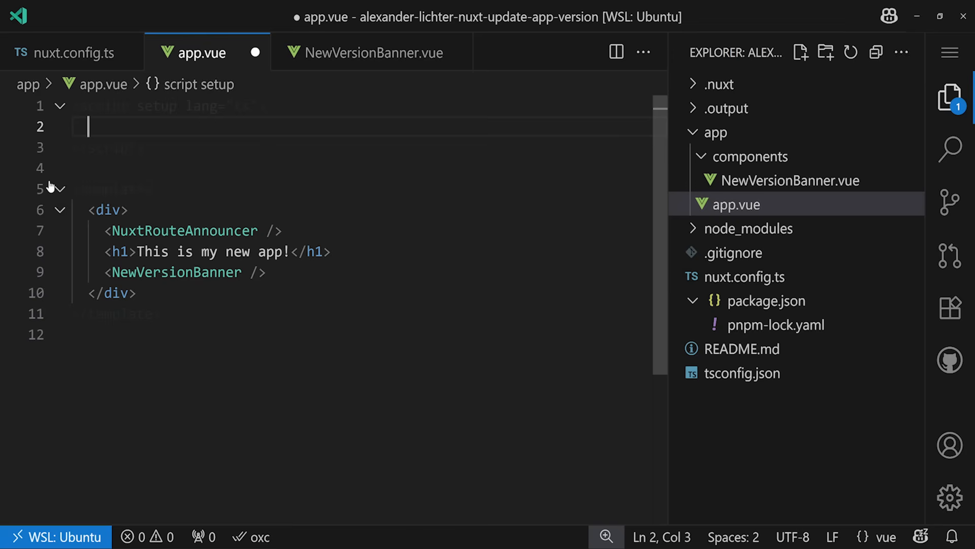
Write the useVersionUpdater function returning readonly isNewVersionAvailable, and save app.vue
{"action": "type", "text": "function"}
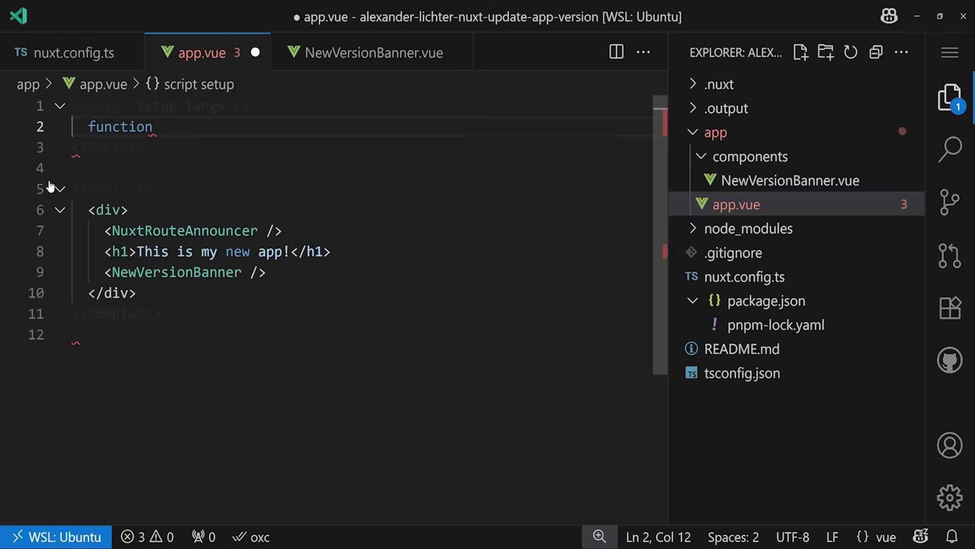
{"action": "type", "text": "useNewV"}
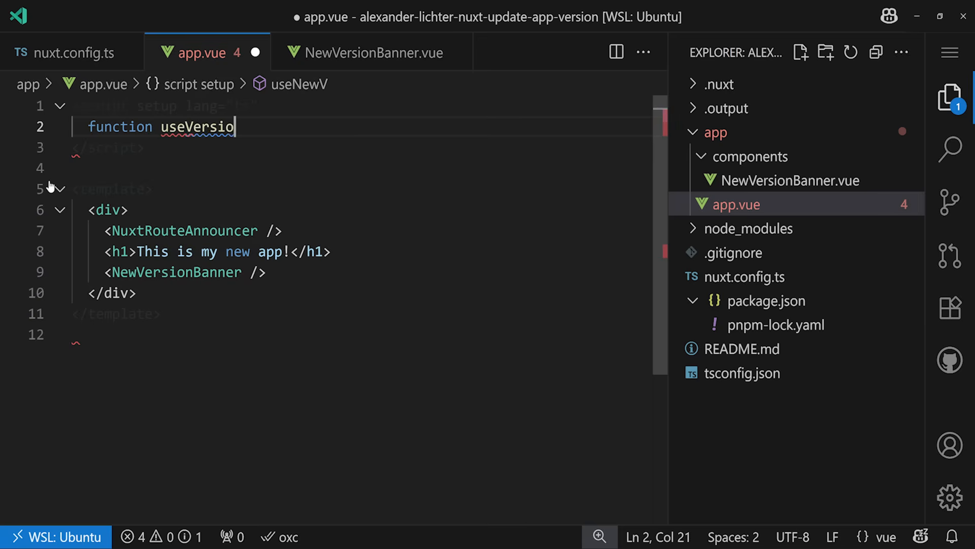
{"action": "type", "text": "nU"}
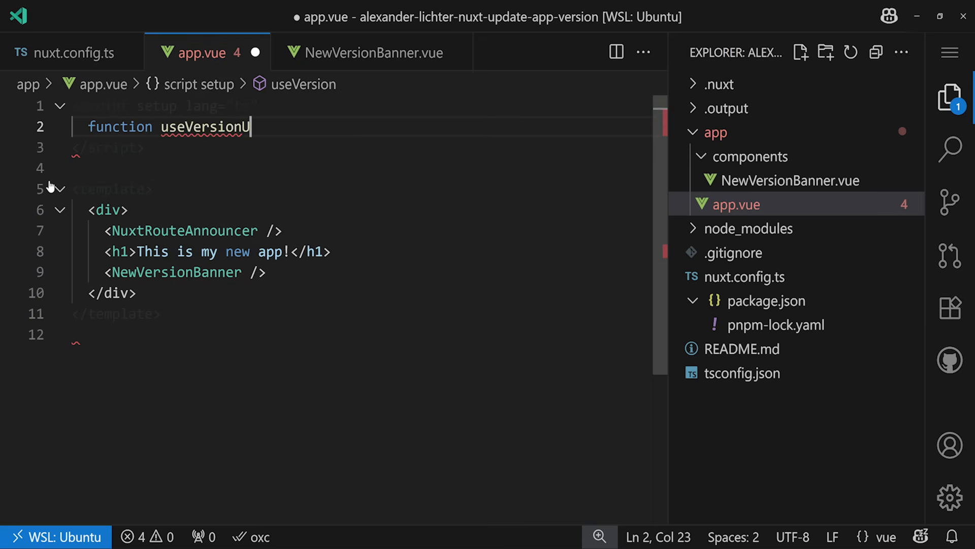
{"action": "type", "text": "pdater() {"}
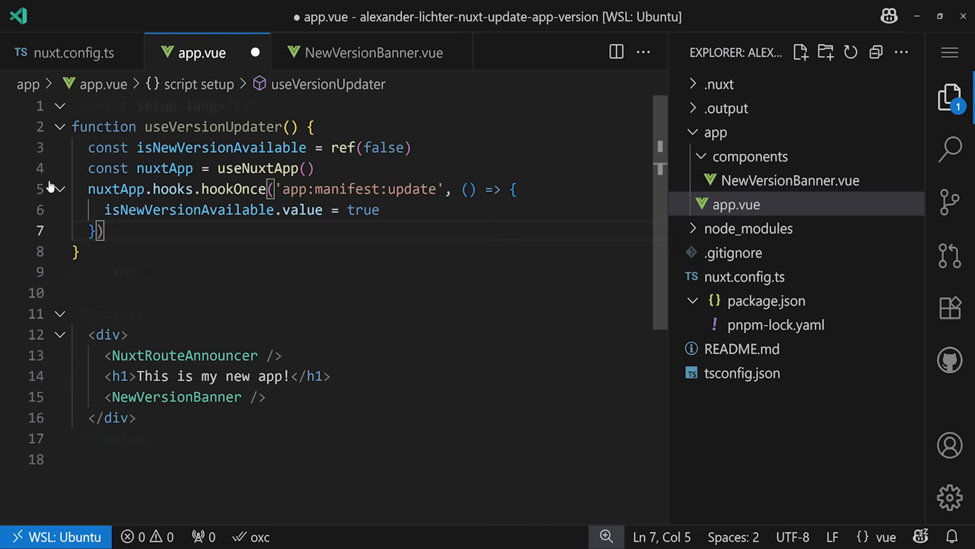
{"action": "type", "text": "return {"}
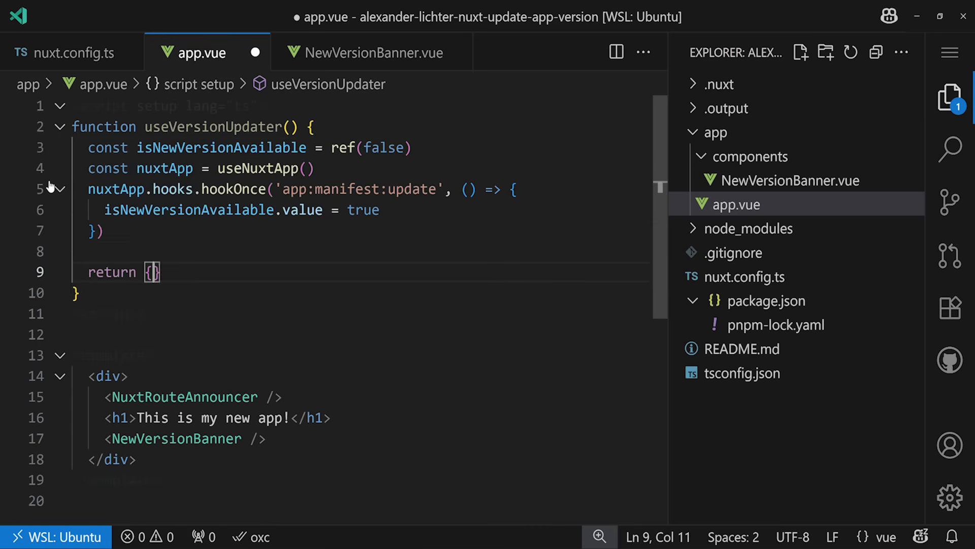
{"action": "type", "text": "isNewVersionAvailable:"}
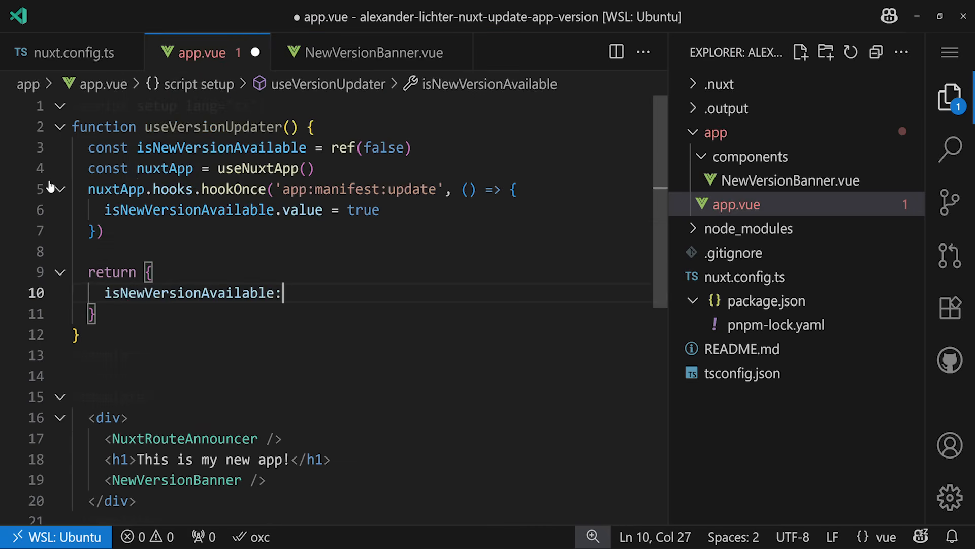
{"action": "type", "text": "readonly("}
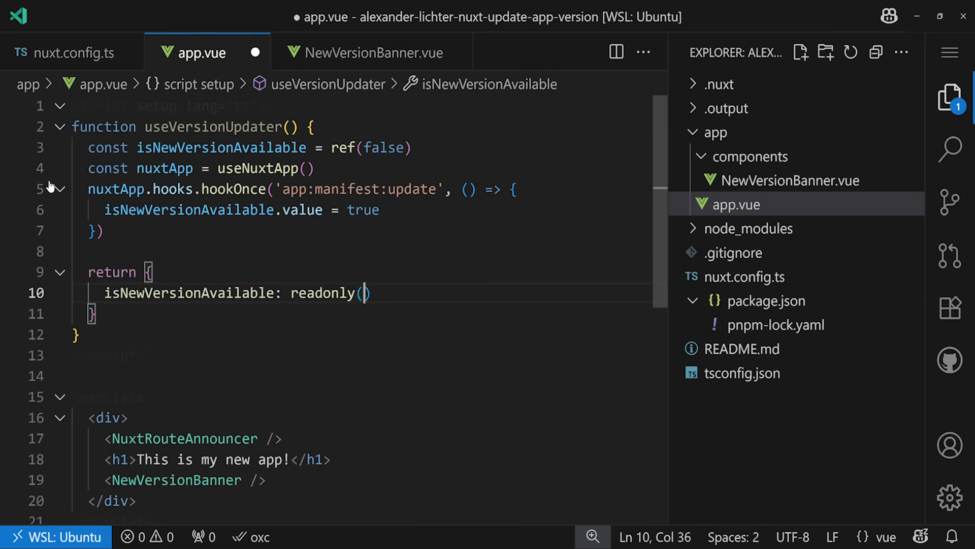
{"action": "type", "text": "isNewVersionAvailable"}
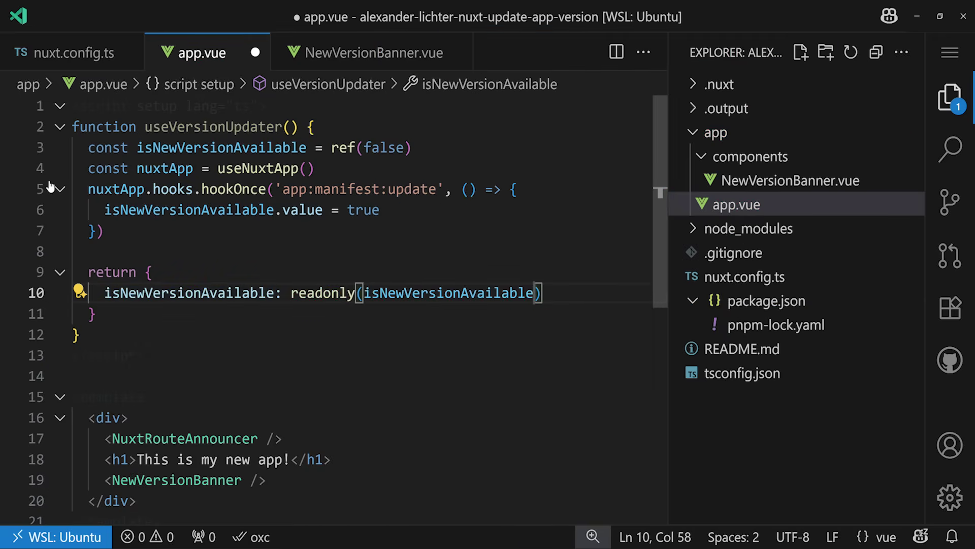
{"action": "key", "text": "ctrl+s"}
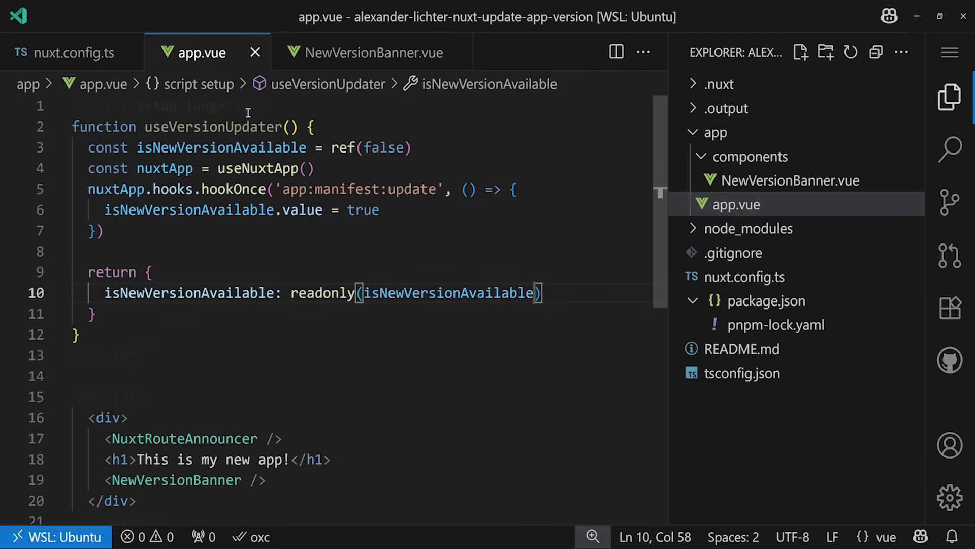
Destructure isNewVersionAvailable from useVersionUpdater() at the script top, fold the function, and start a v-if
{"action": "type", "text": "useVersionUpdater()"}
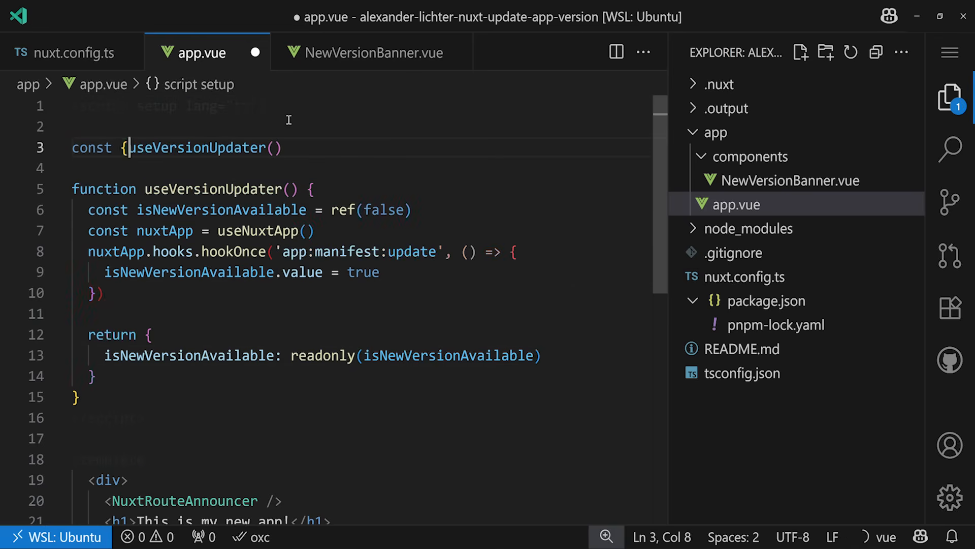
{"action": "type", "text": "isNewVersionAvailable}"}
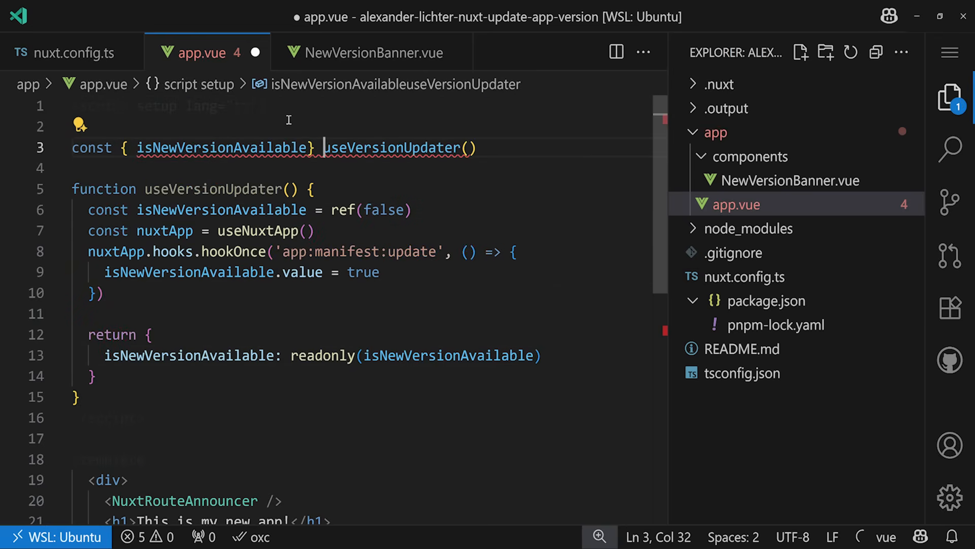
{"action": "type", "text": "="}
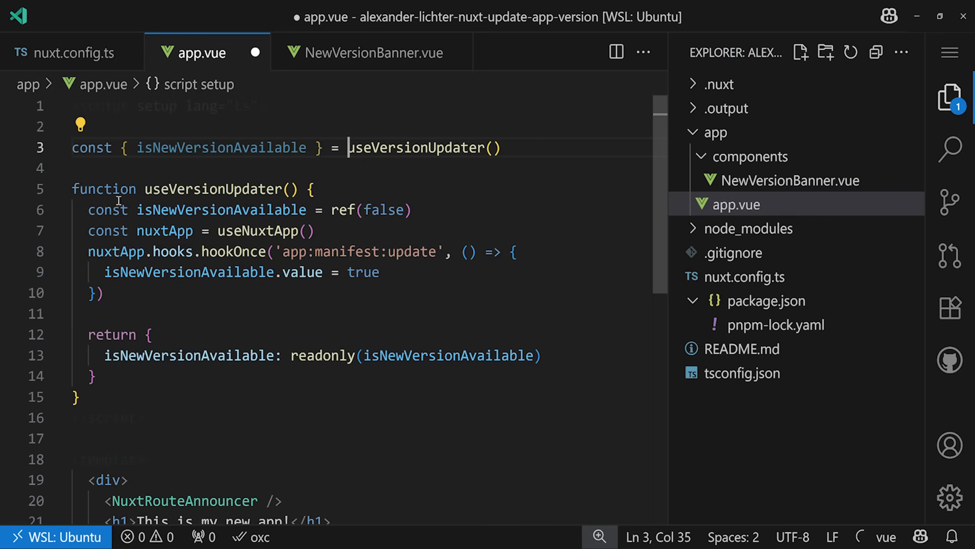
{"action": "left_click", "coordinate": [317, 231]}
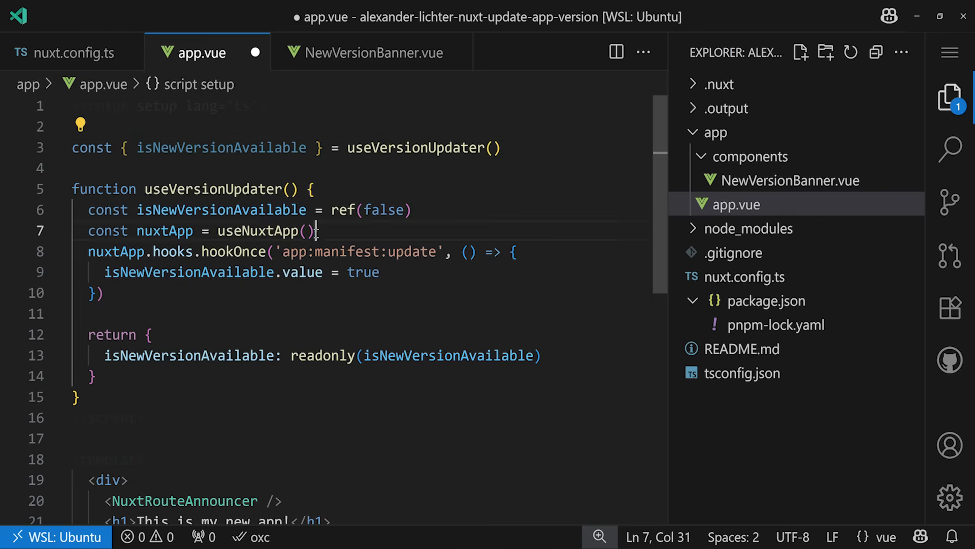
{"action": "left_click", "coordinate": [60, 189]}
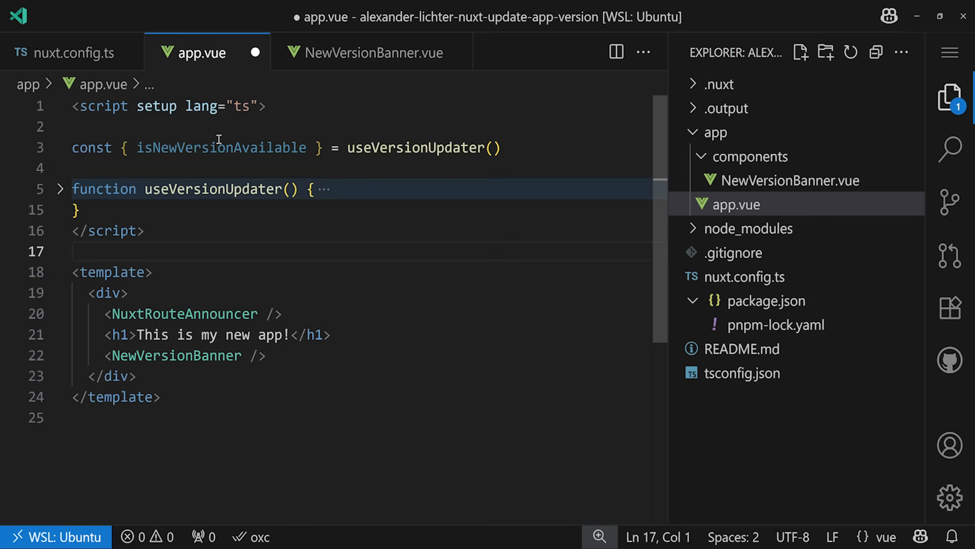
{"action": "double_click", "coordinate": [221, 147]}
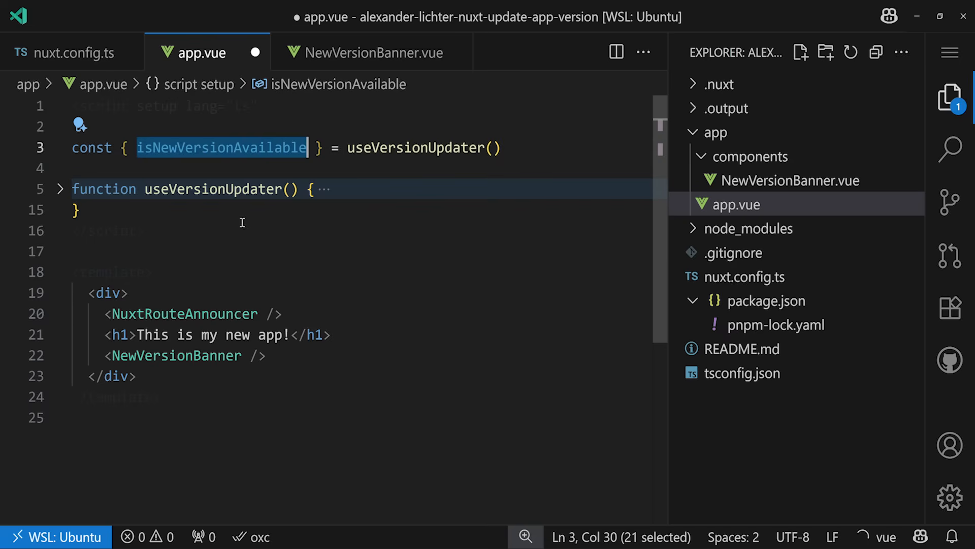
{"action": "type", "text": "v-if"}
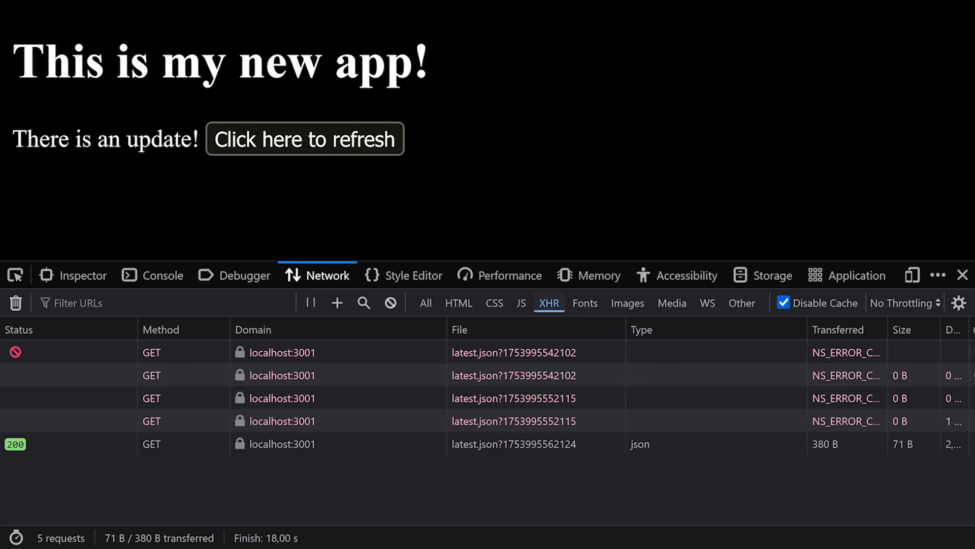
{"action": "mouse_move", "coordinate": [132, 420]}
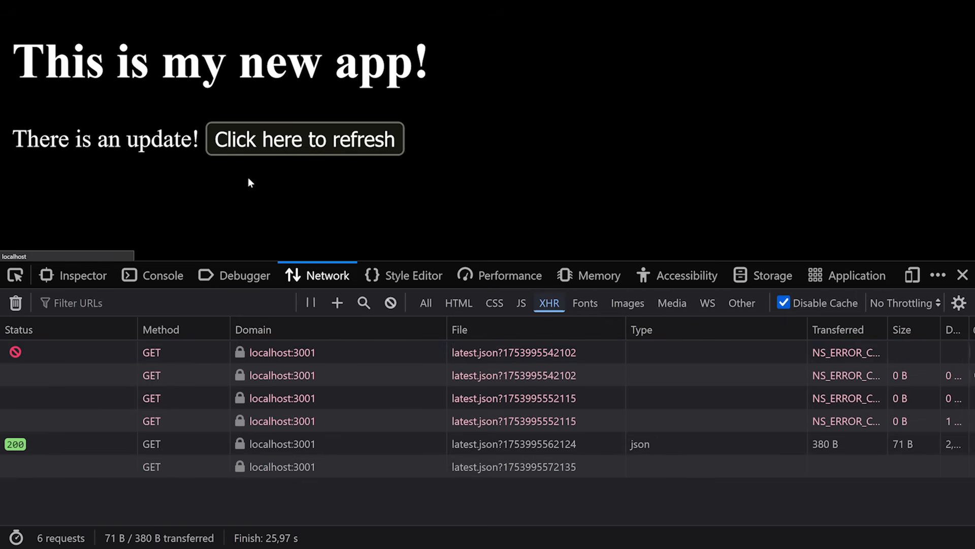
Open a latest.json request's response in Firefox's Network panel
{"action": "left_click", "coordinate": [304, 138]}
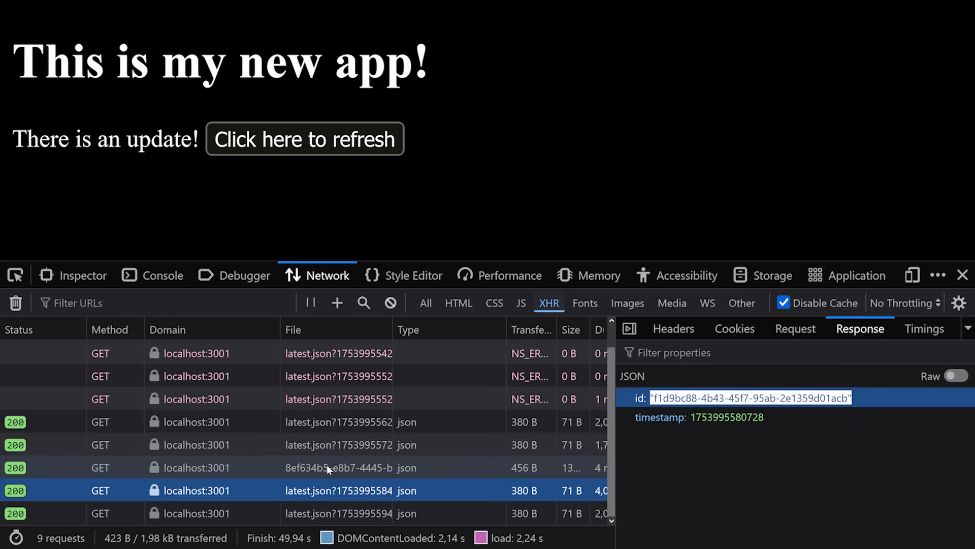
Note the 8ef634b5 build id, refresh the app, then view the new f1d9bc88 manifest
{"action": "left_click", "coordinate": [335, 467]}
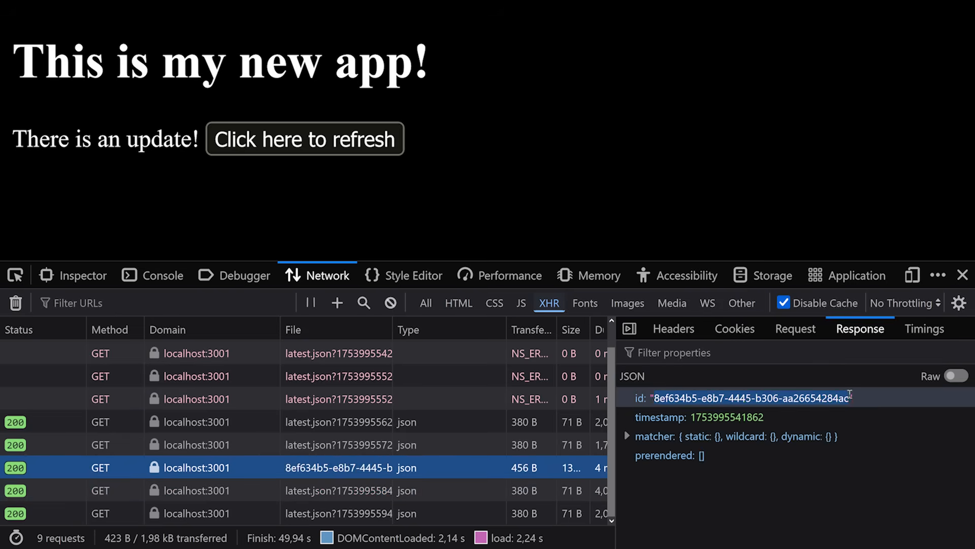
{"action": "double_click", "coordinate": [751, 397]}
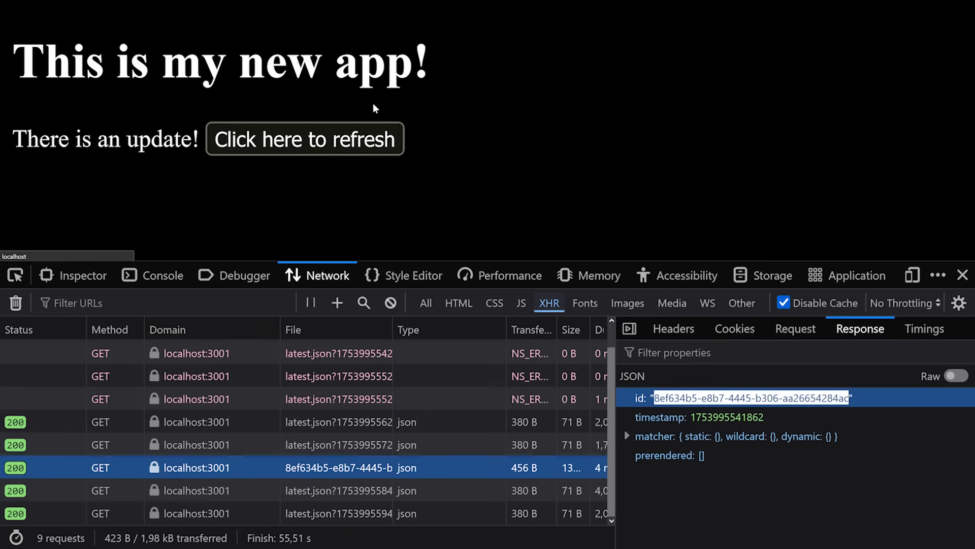
{"action": "left_click", "coordinate": [304, 138]}
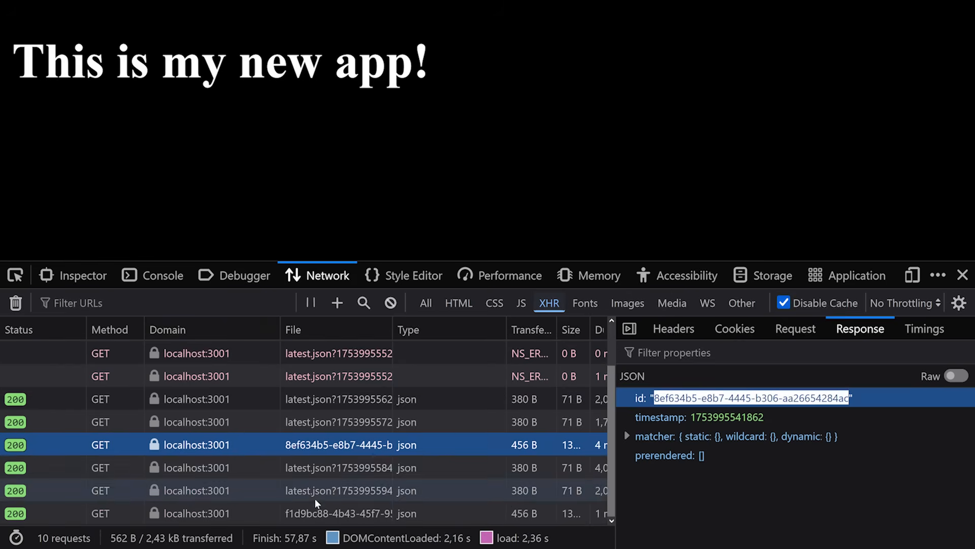
{"action": "left_click", "coordinate": [336, 513]}
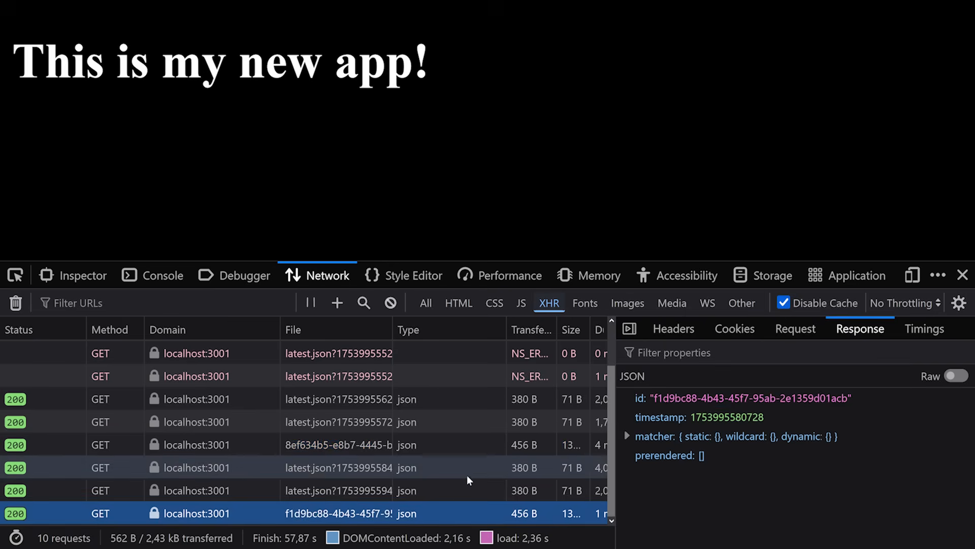
{"action": "mouse_move", "coordinate": [383, 526]}
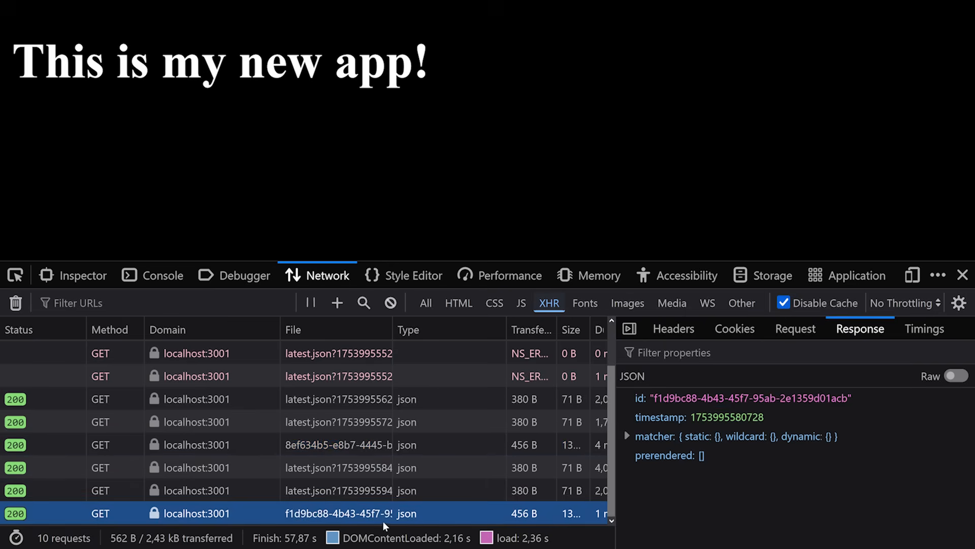
{"action": "mouse_move", "coordinate": [335, 180]}
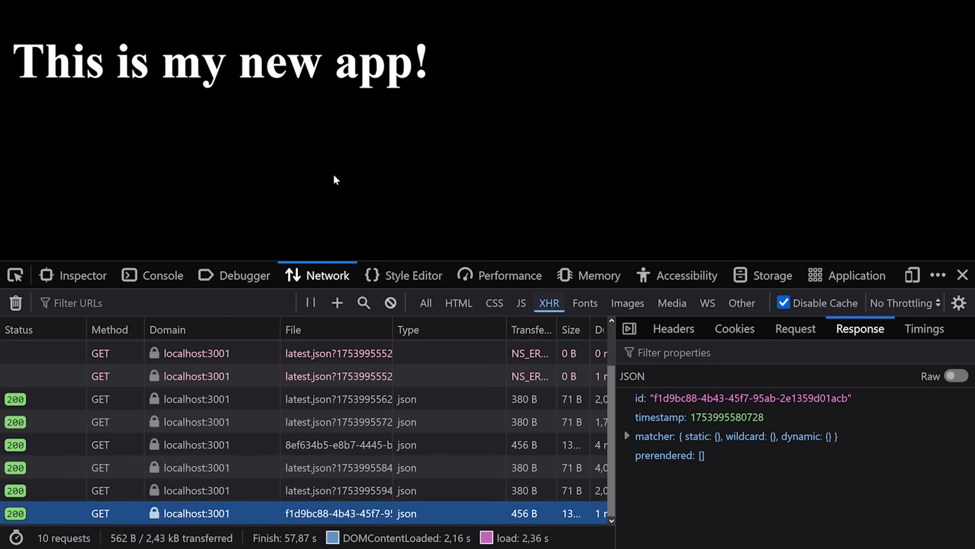